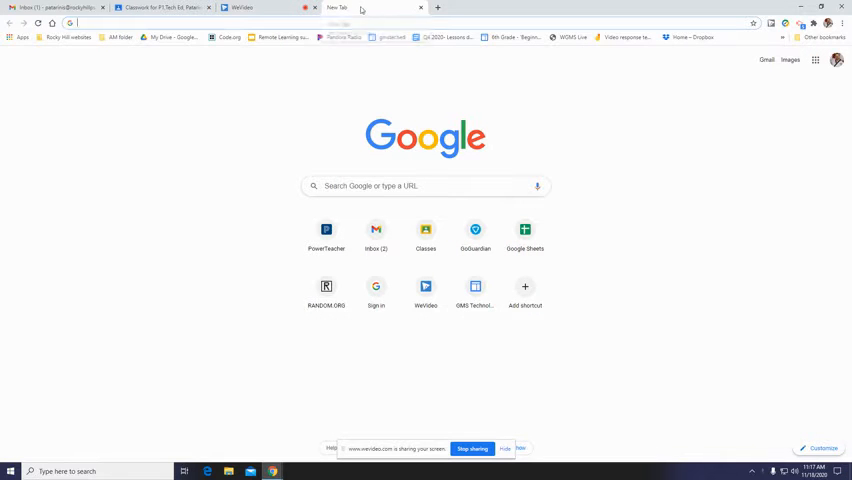
mouse_move(370, 8)
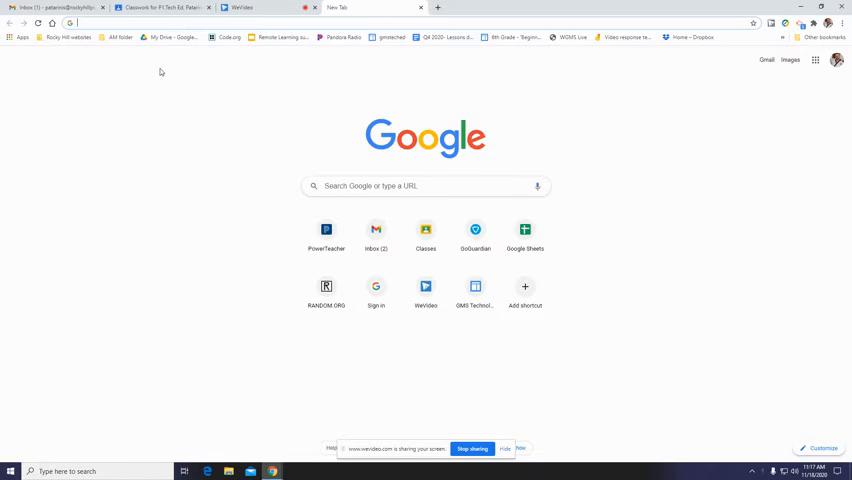
mouse_move(130, 122)
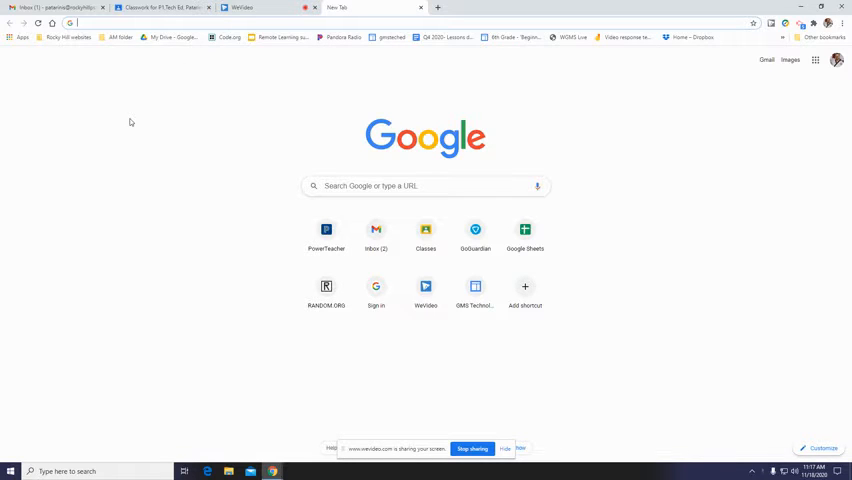
Enter tinkercad.com in the new tab's address bar.
text(tinkercad.com)
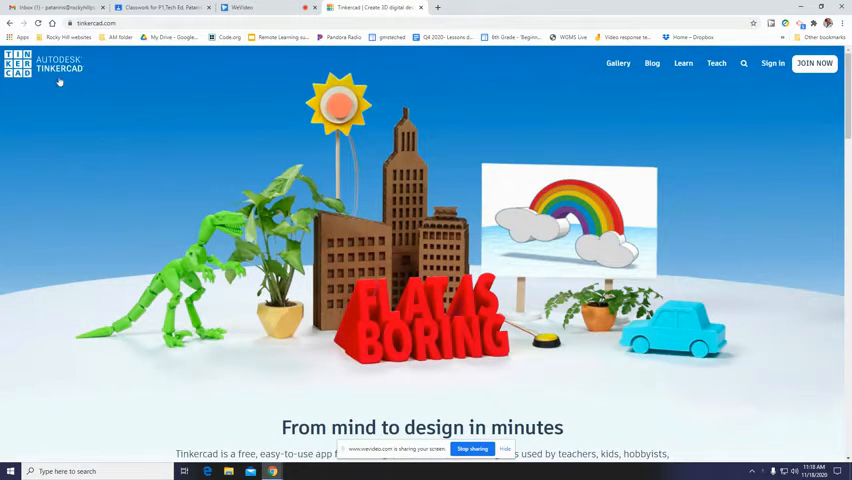
mouse_move(277, 190)
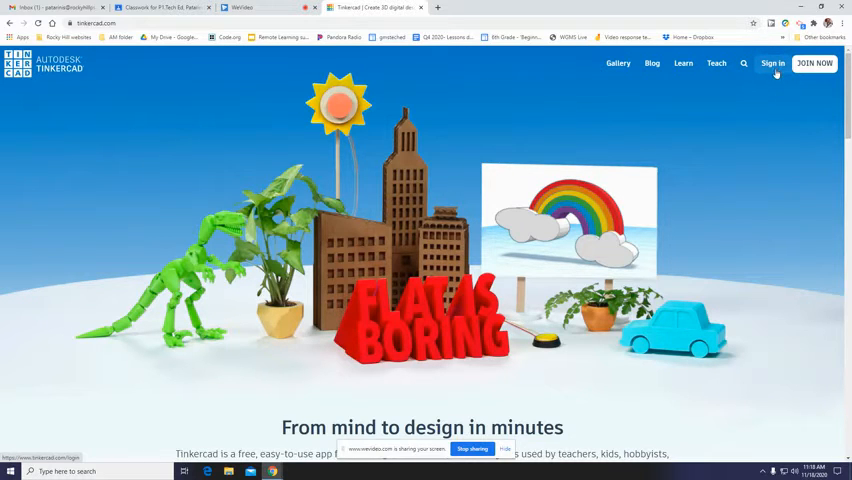
Sign in to Tinkercad through Google using the listed account.
click(772, 63)
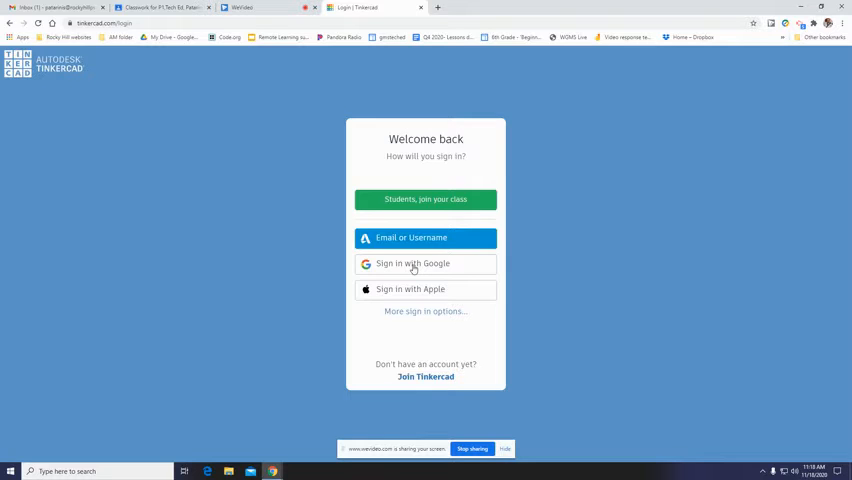
click(425, 263)
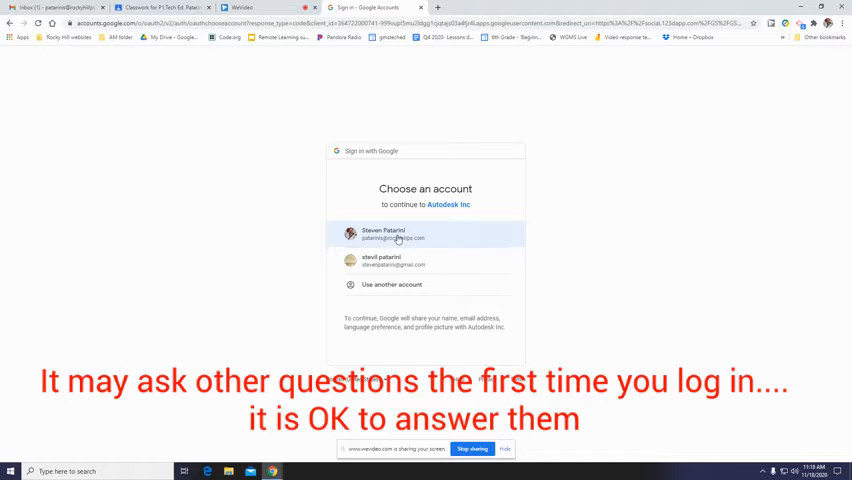
click(398, 234)
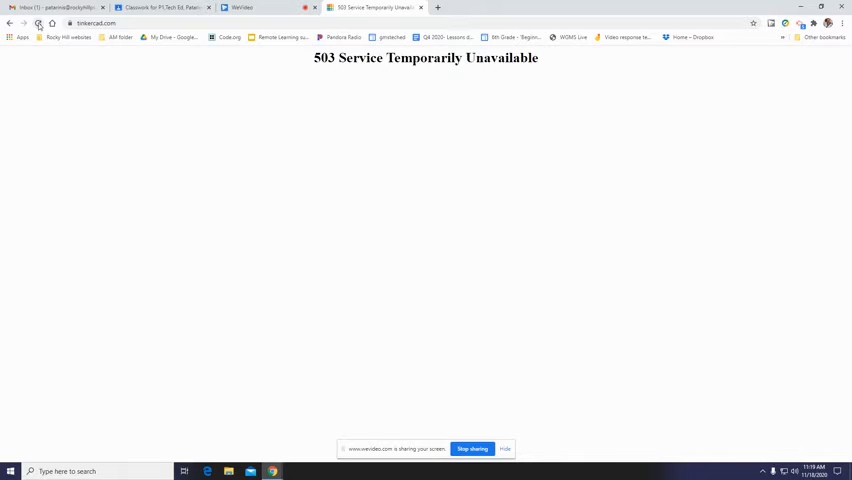
Reload the 503 error page to reach the Tinkercad dashboard.
click(38, 23)
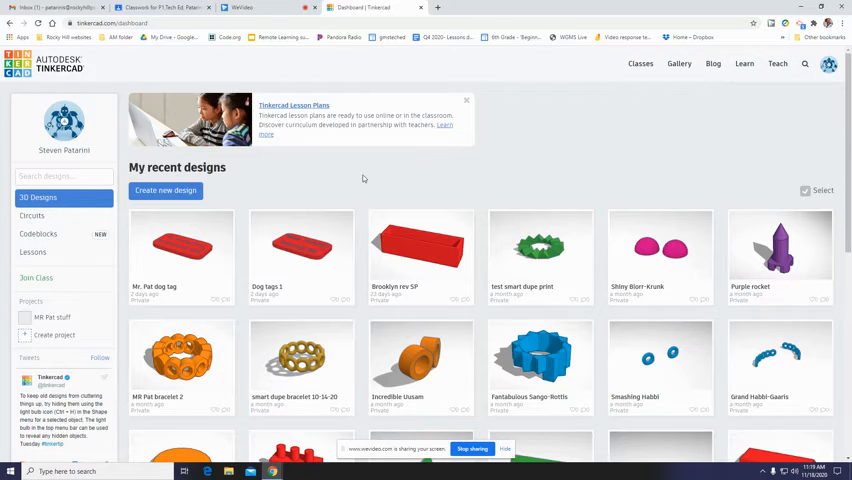
mouse_move(531, 116)
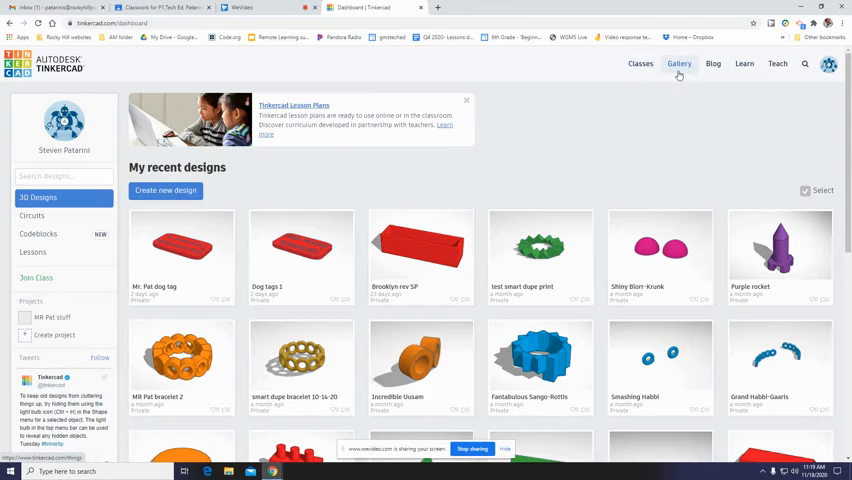
mouse_move(713, 63)
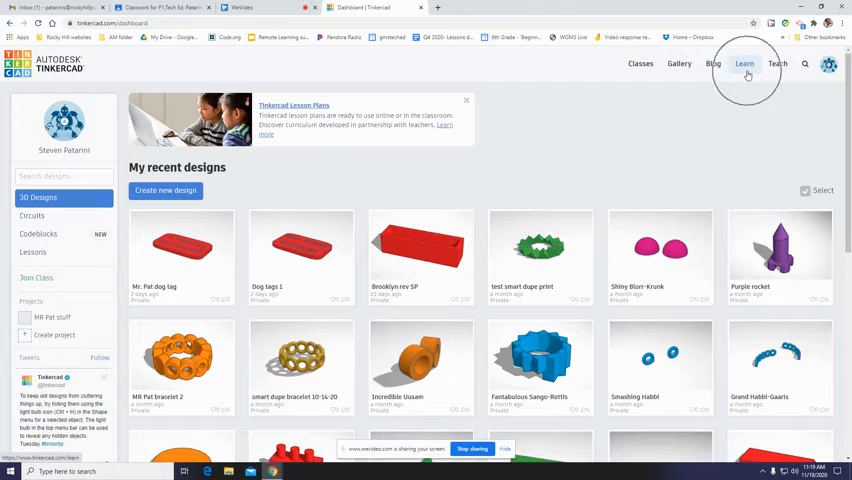
Show all seven Direct Starters lessons from the Learn section.
click(744, 64)
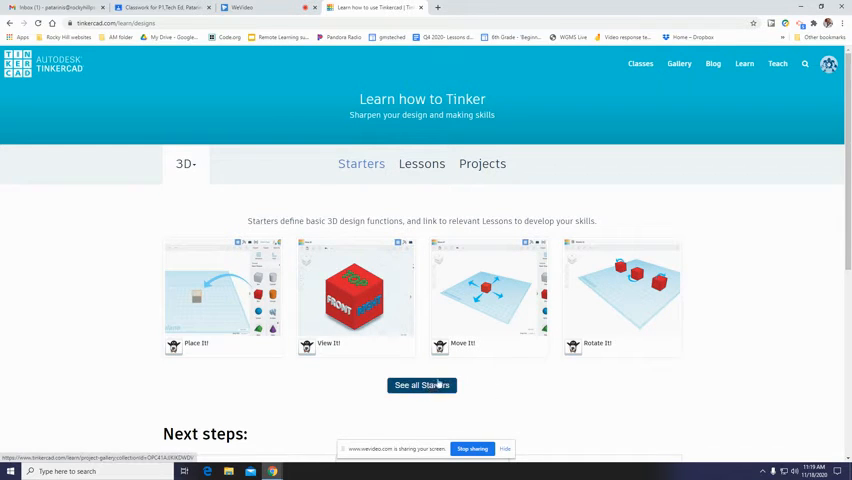
mouse_move(489, 390)
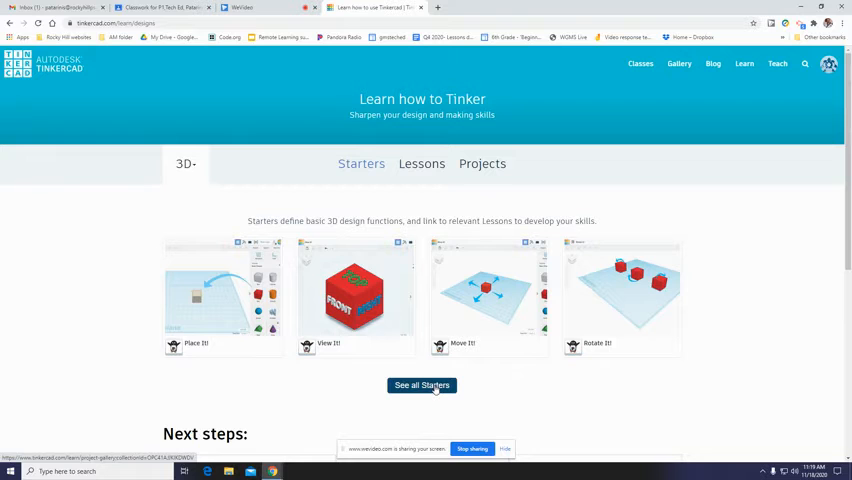
click(421, 385)
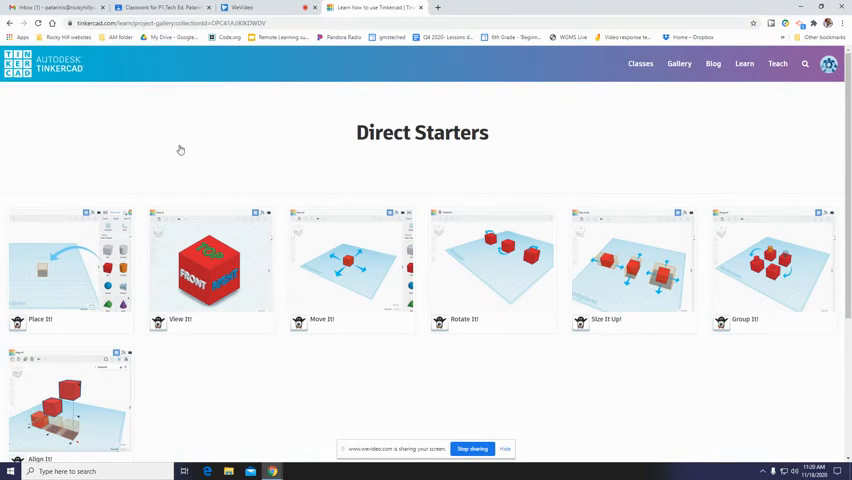
mouse_move(711, 309)
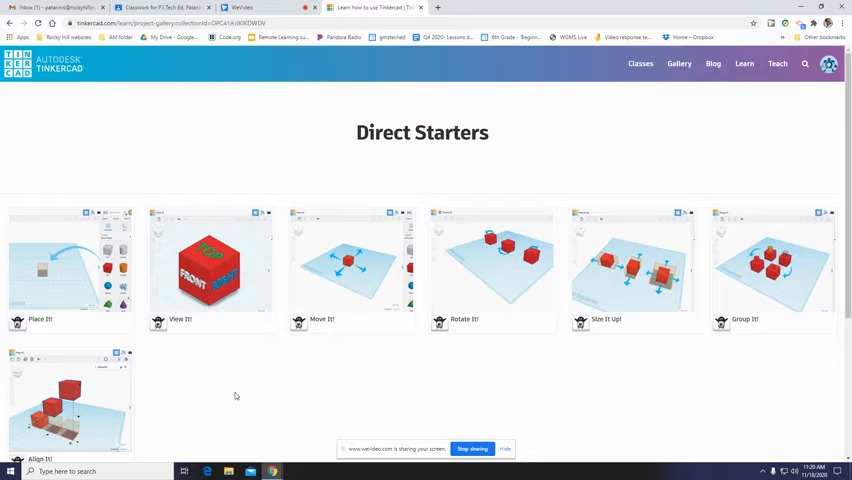
scroll(down, 3)
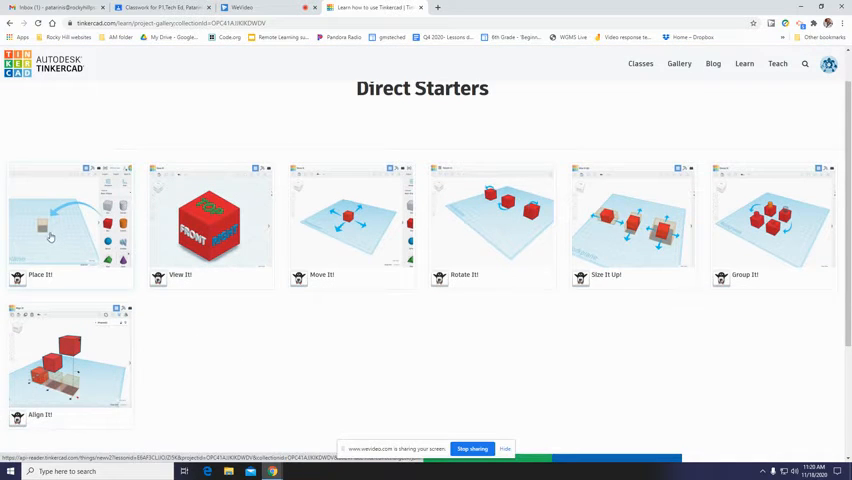
Open the Place It! starter and confirm resetting its progress.
click(50, 235)
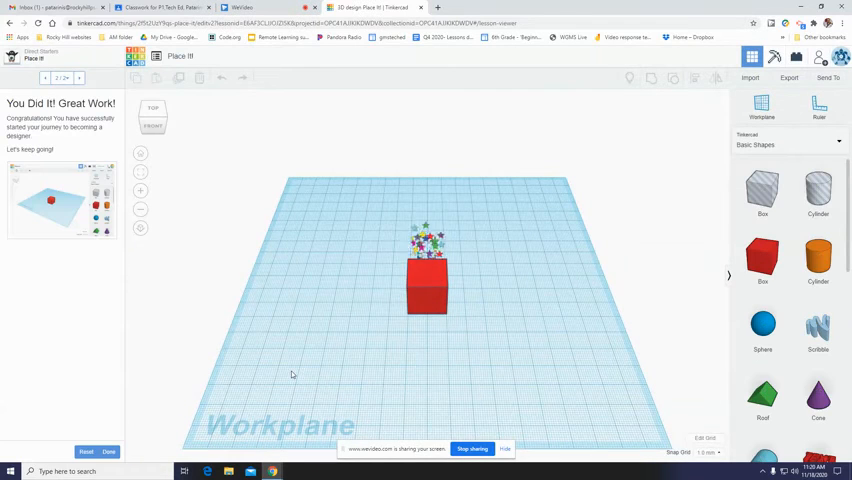
click(87, 451)
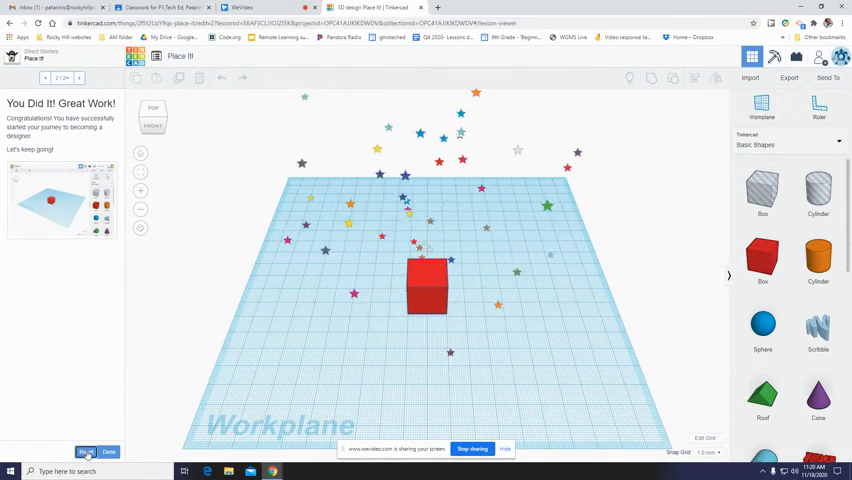
click(85, 451)
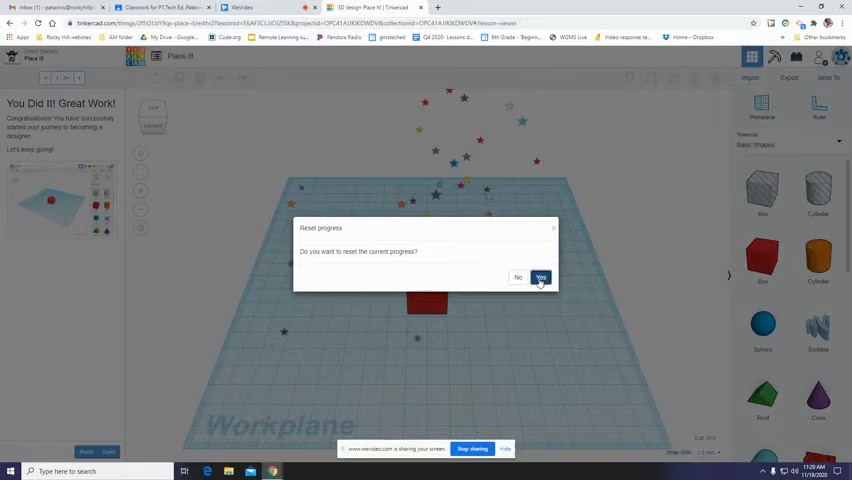
click(540, 277)
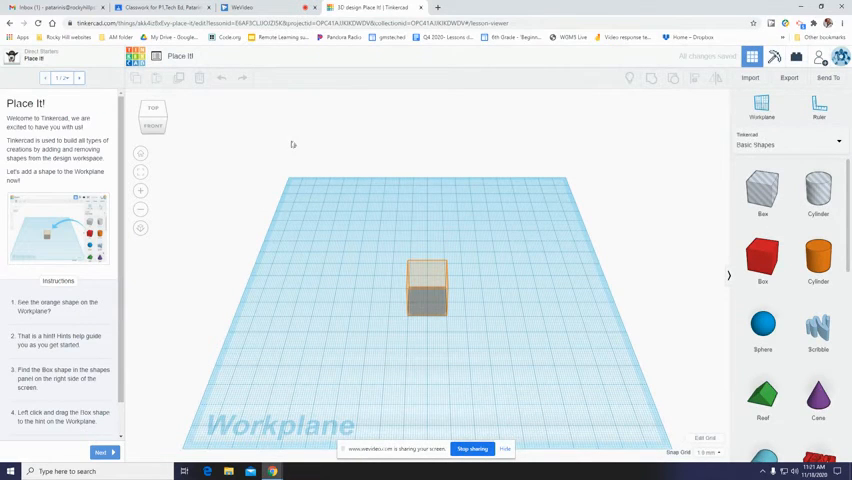
mouse_move(492, 216)
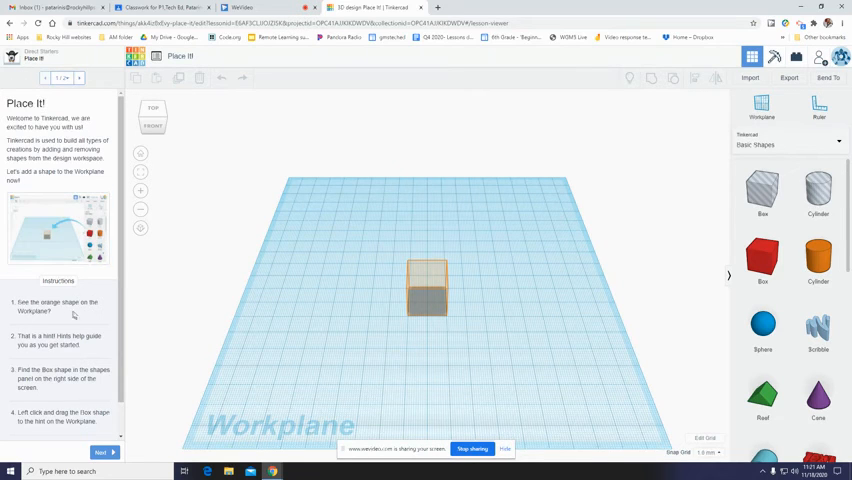
mouse_move(88, 320)
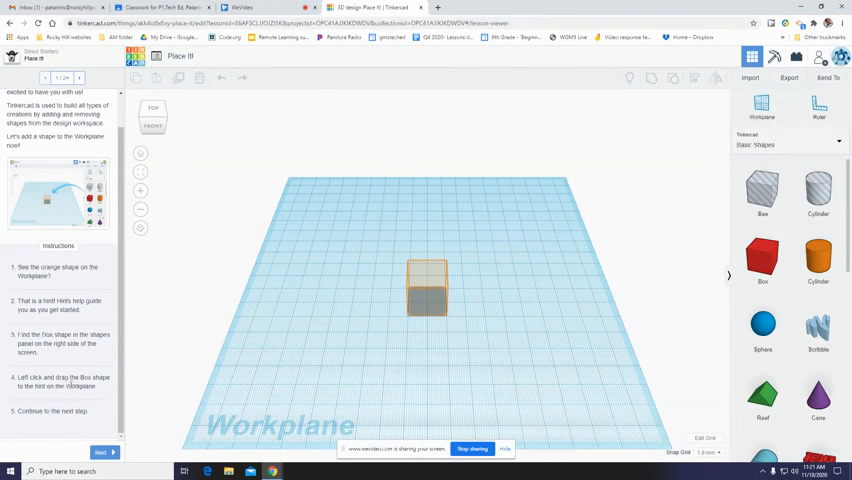
mouse_move(762, 253)
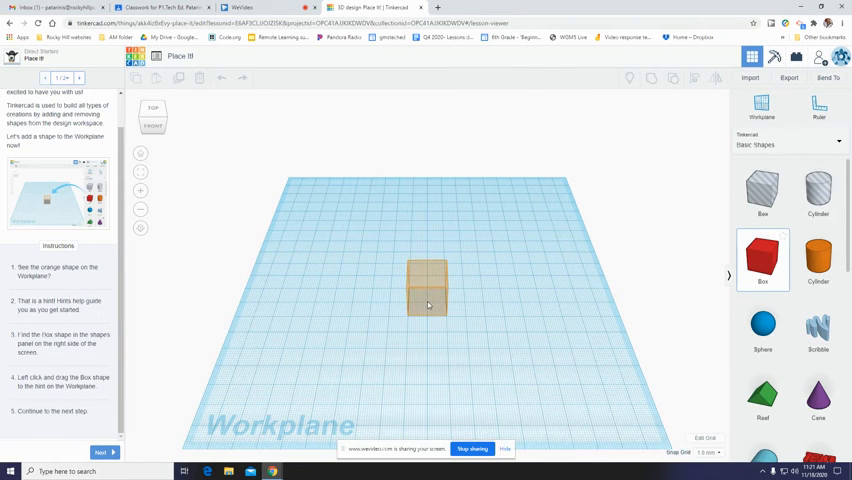
click(427, 290)
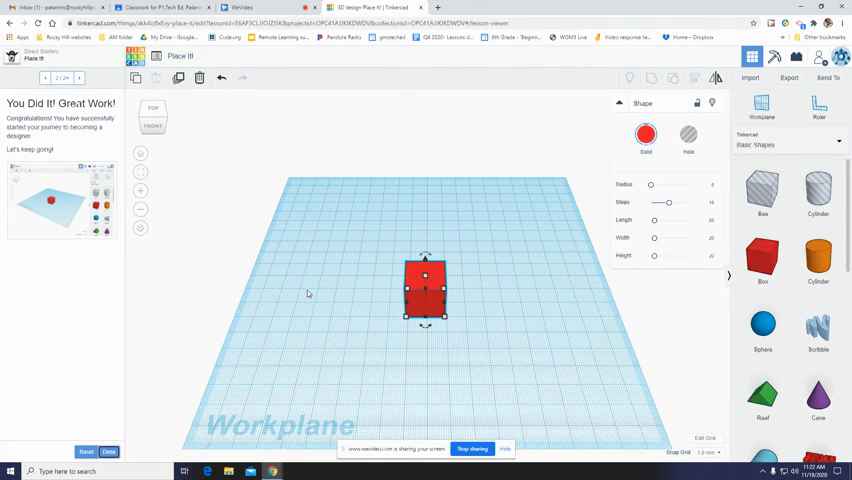
mouse_move(343, 311)
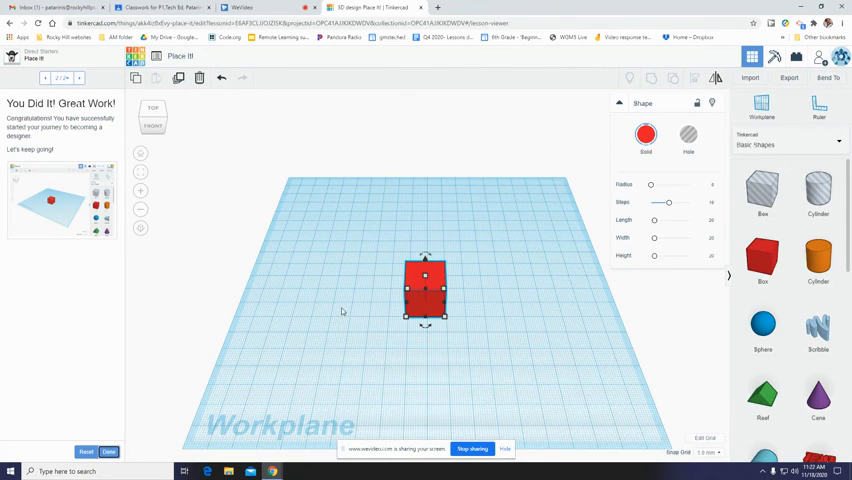
mouse_move(349, 301)
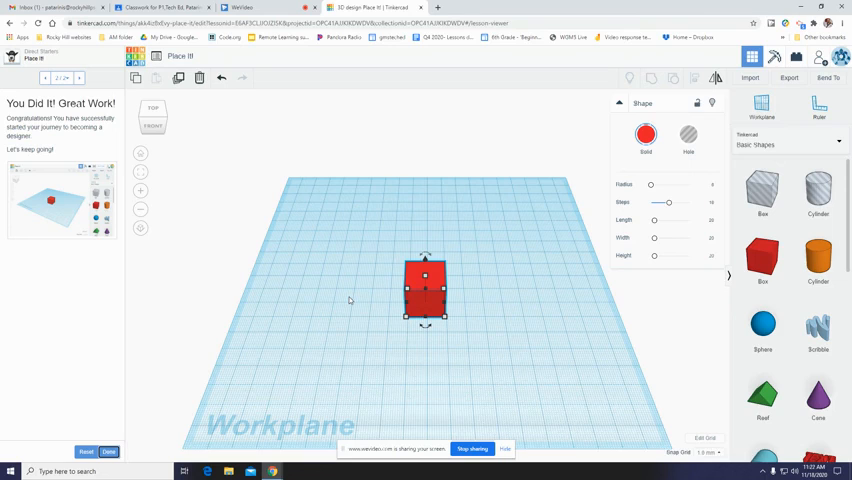